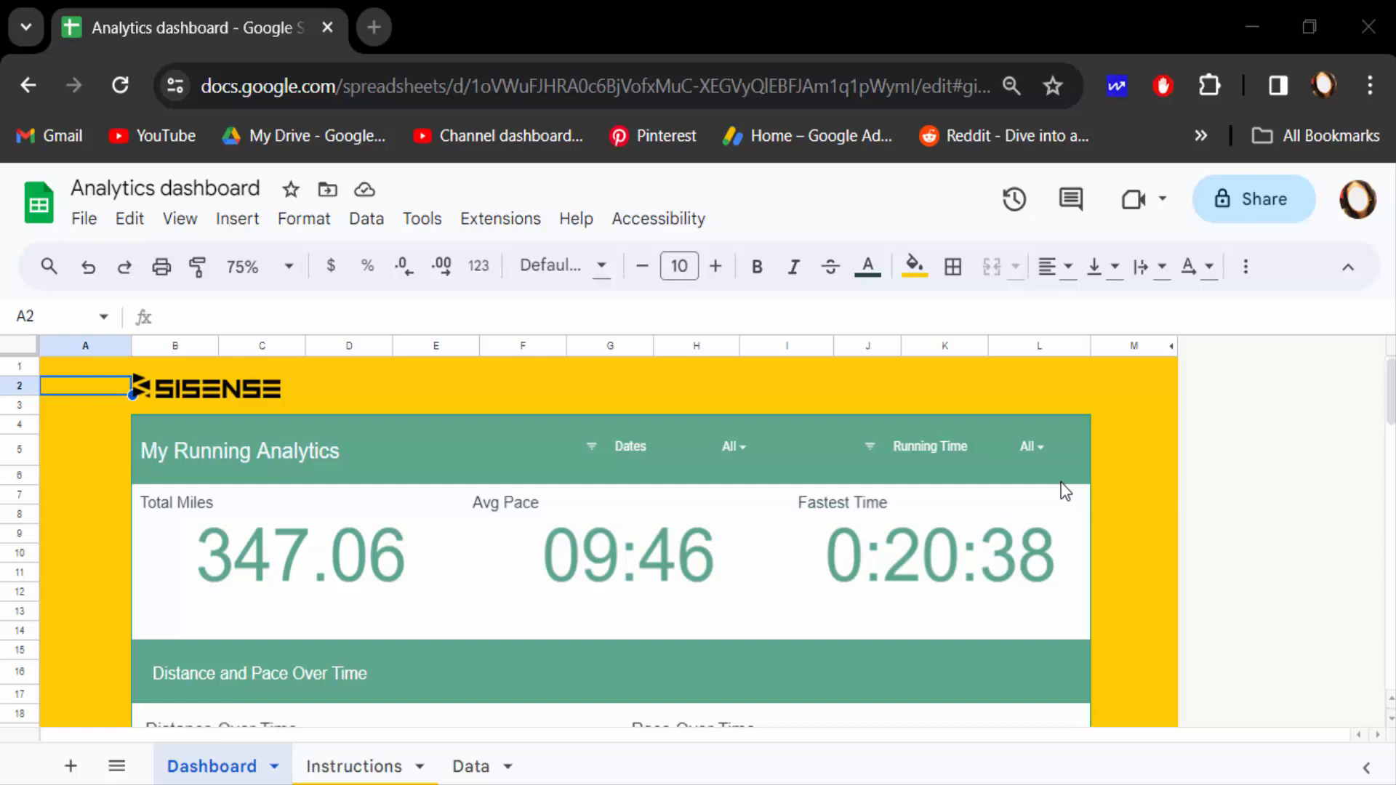
{"action": "mouse_move", "coordinate": [1073, 531]}
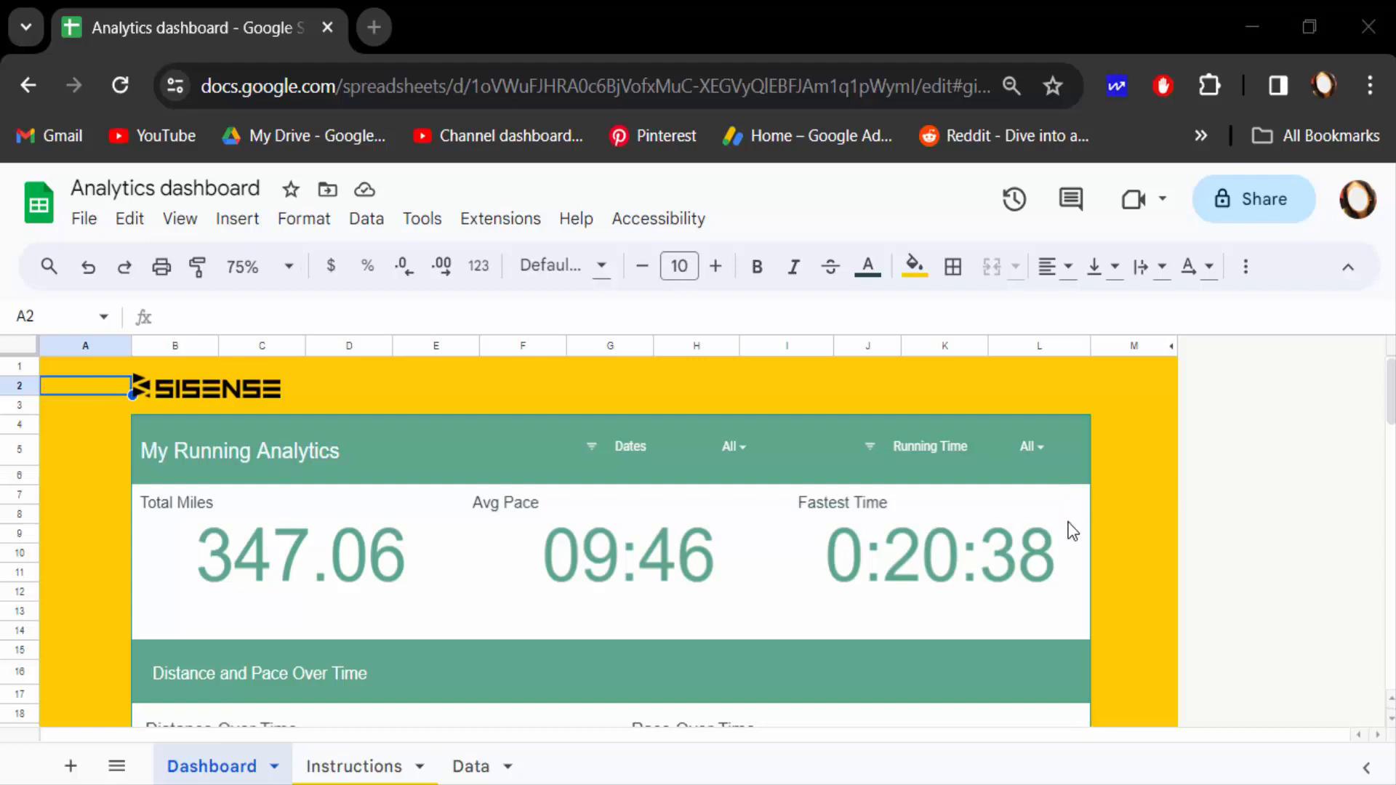
- Apply the Momentum theme from Format > Theme and start customizing it
{"action": "scroll", "scroll_direction": "down", "scroll_amount": 3}
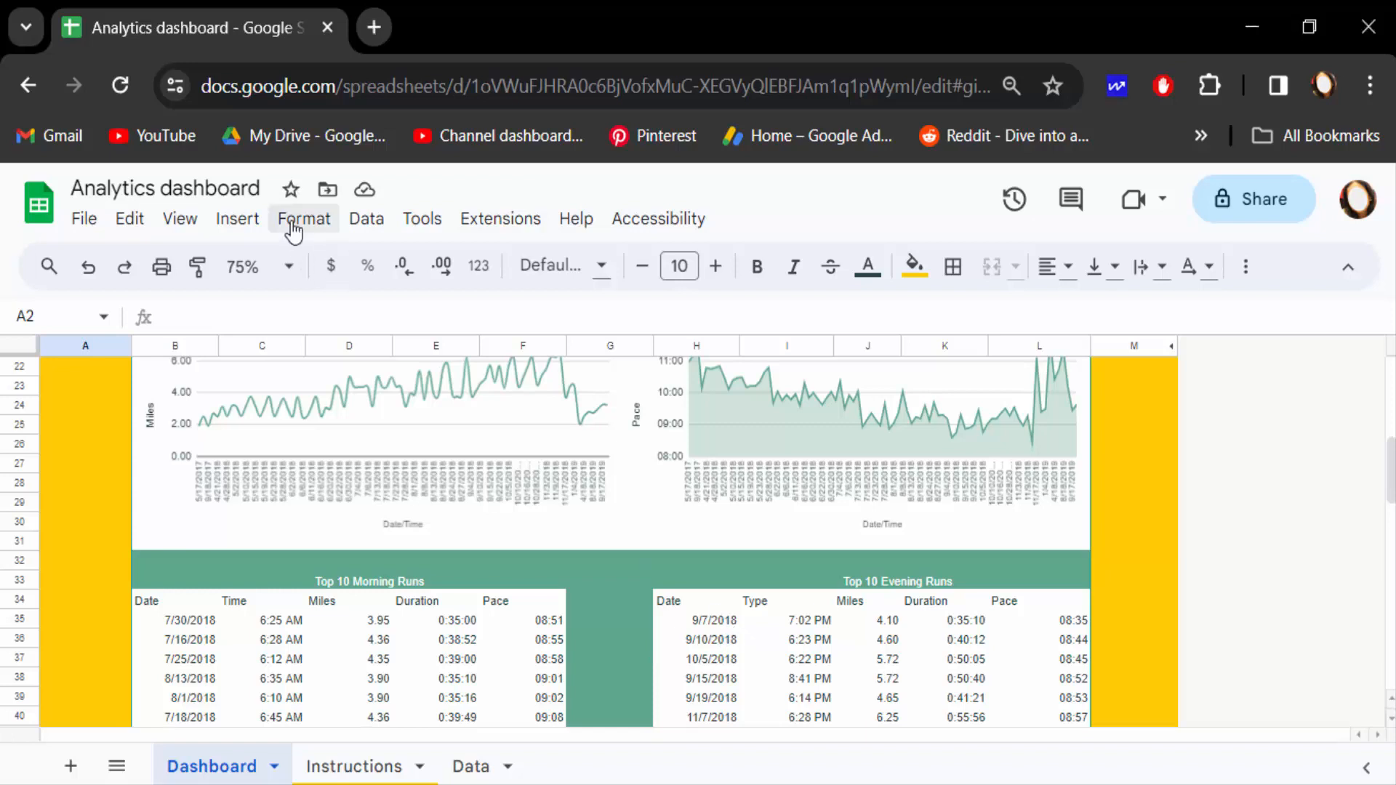
{"action": "left_click", "coordinate": [304, 218]}
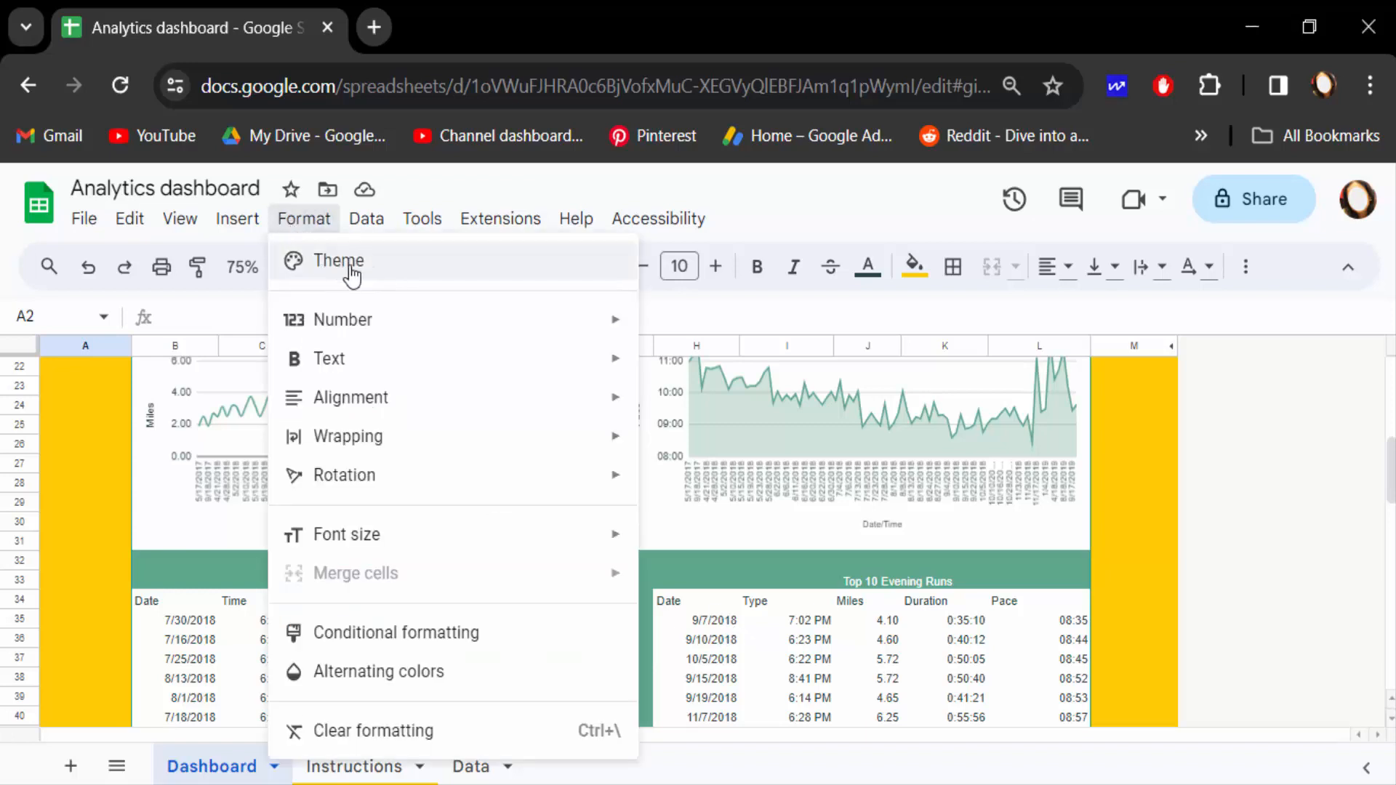
{"action": "left_click", "coordinate": [338, 260]}
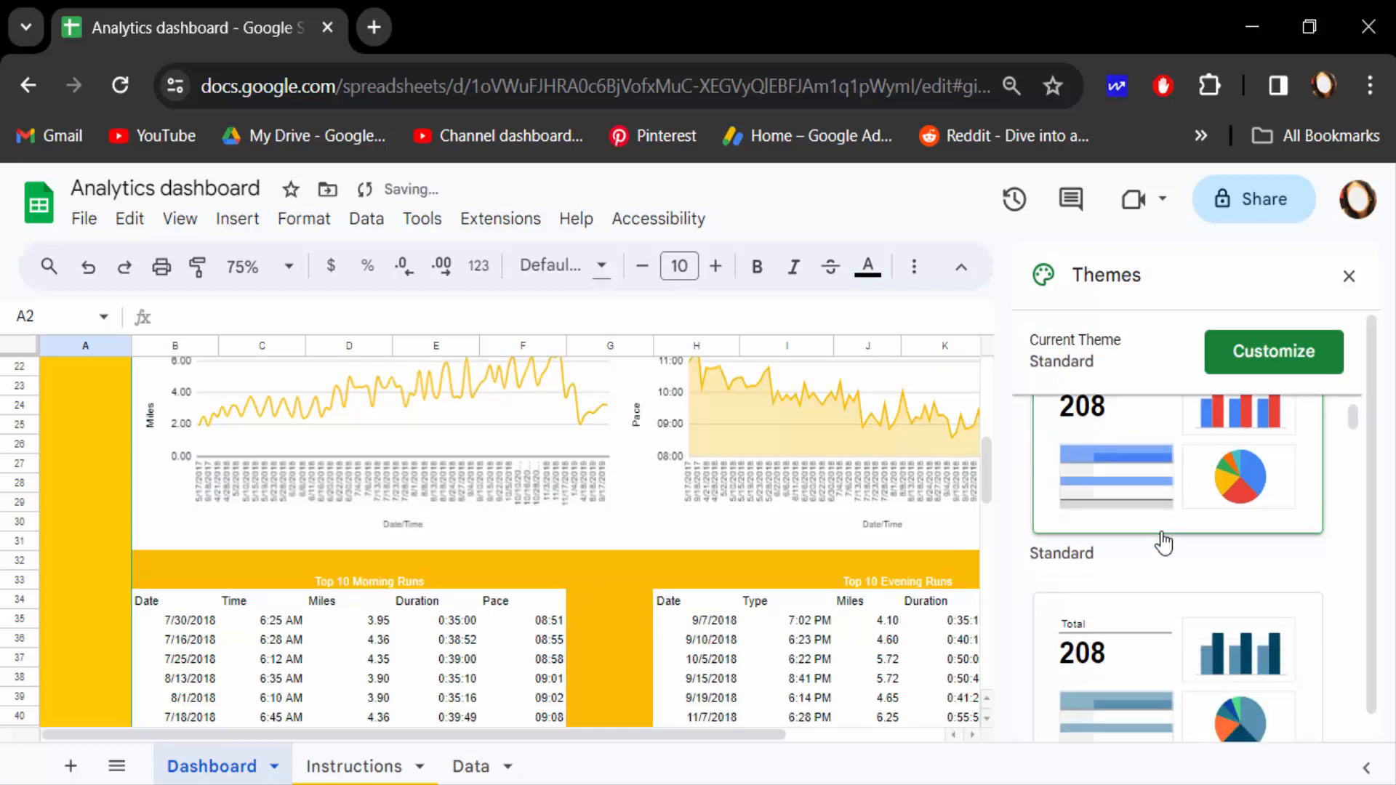
{"action": "left_click", "coordinate": [1112, 462]}
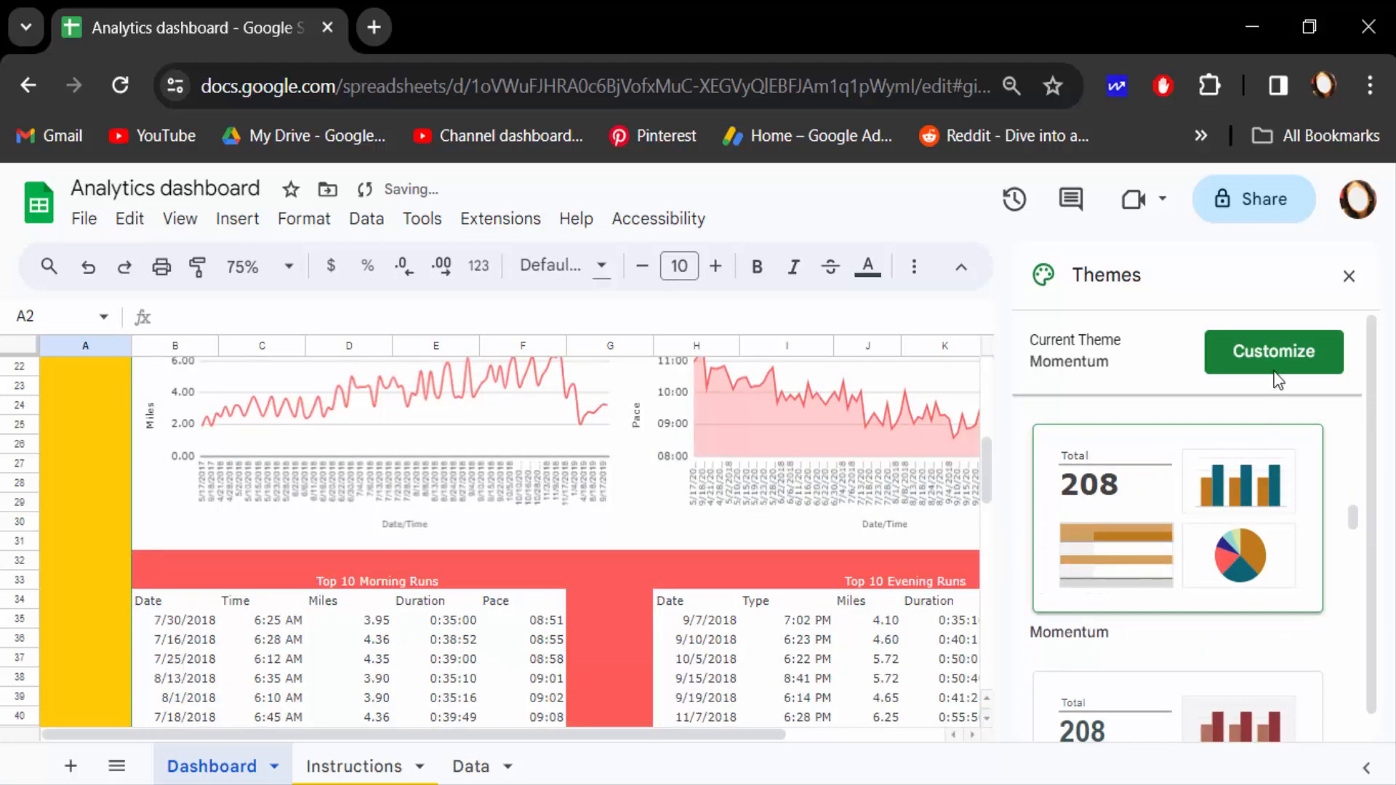
{"action": "left_click", "coordinate": [1273, 352]}
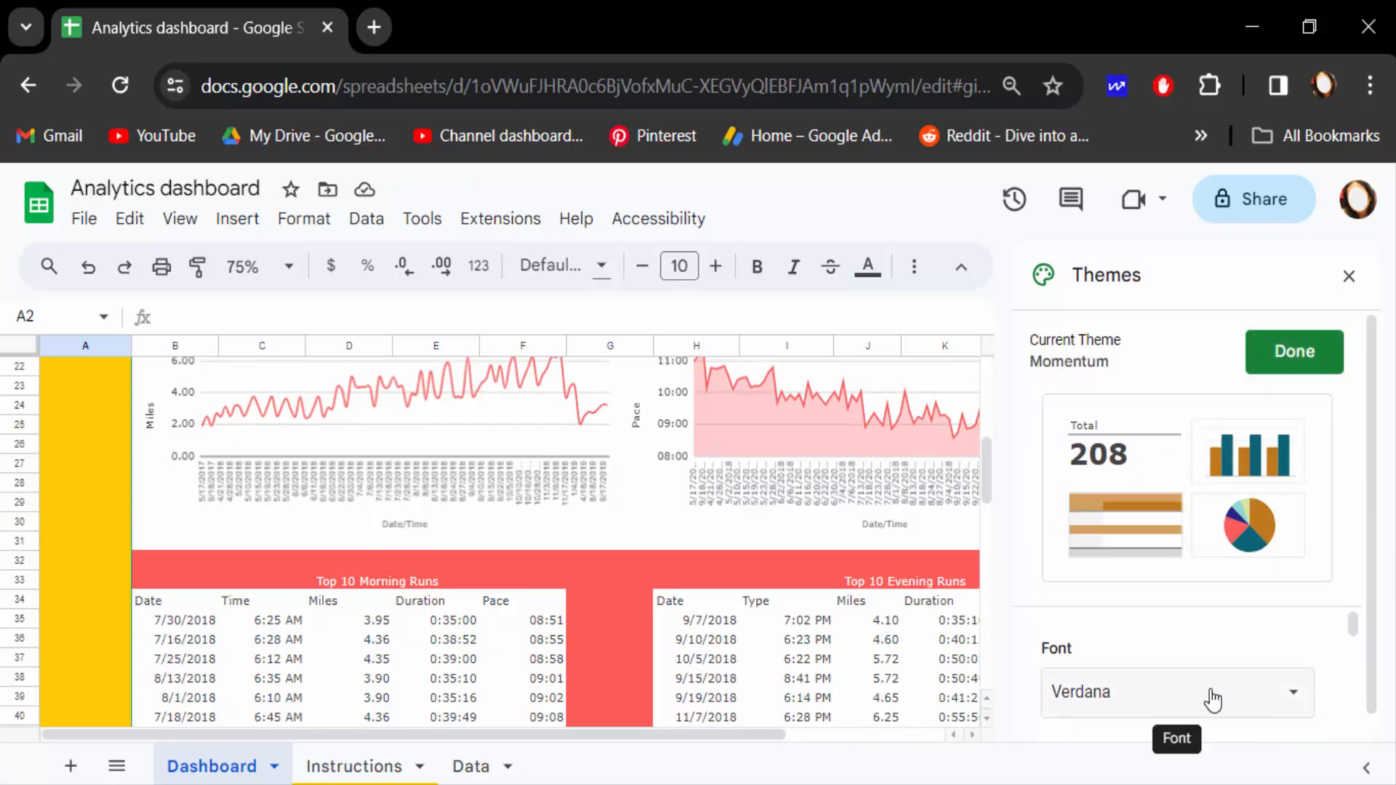
- Change the theme font to Georgia, turning the theme into a Custom one
{"action": "left_click", "coordinate": [1177, 692]}
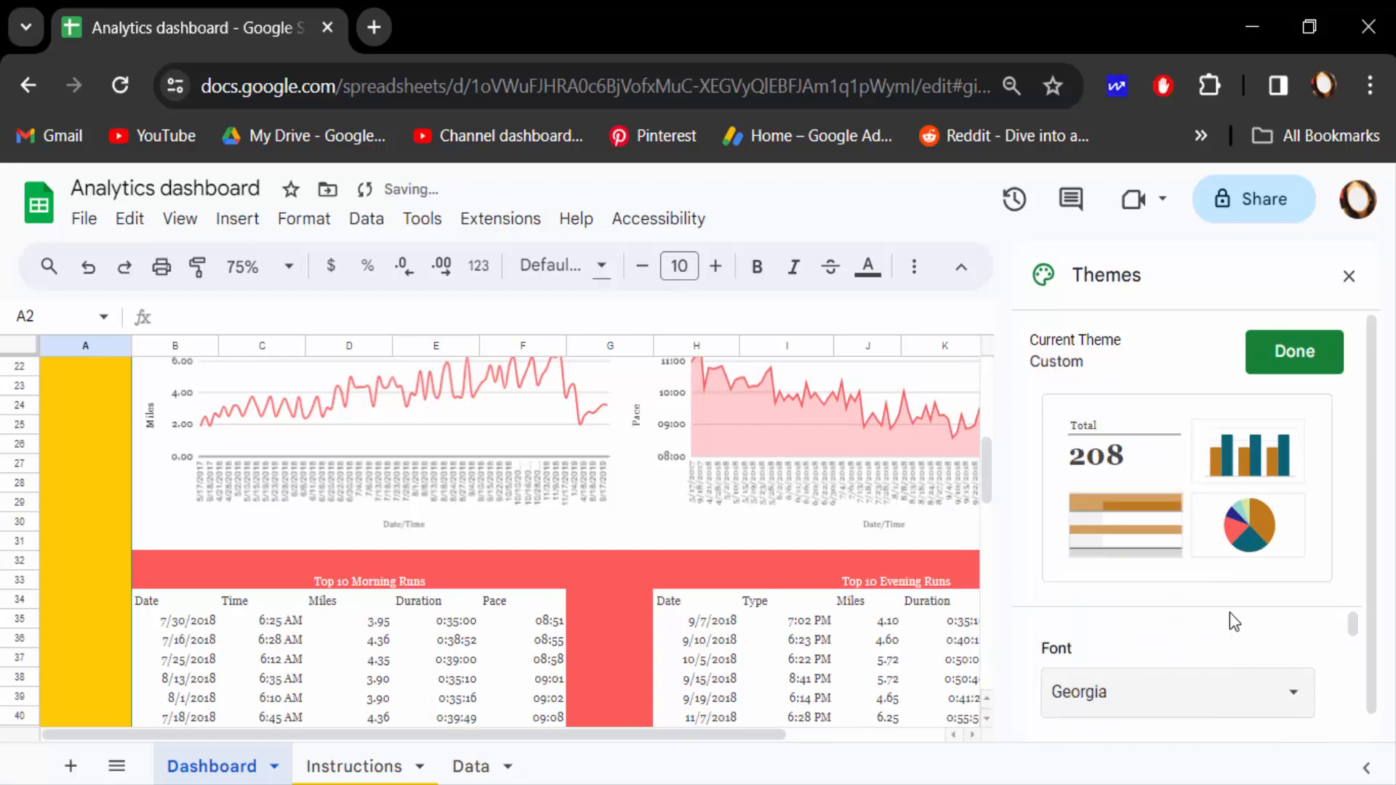
{"action": "left_click", "coordinate": [1287, 666]}
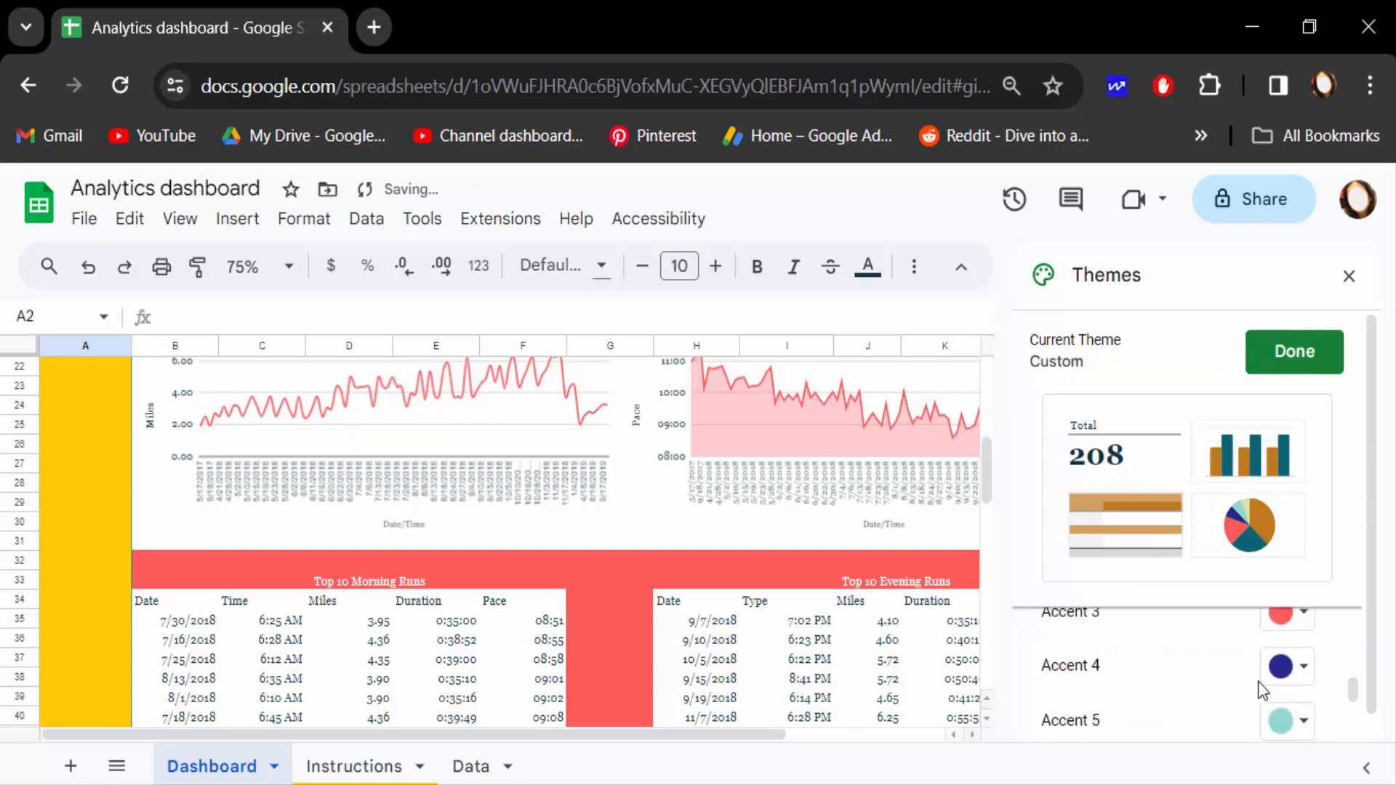
- Recolour the accents: a darker Accent 4, a purple Accent 5, and another new accent colour
{"action": "left_click", "coordinate": [1280, 666]}
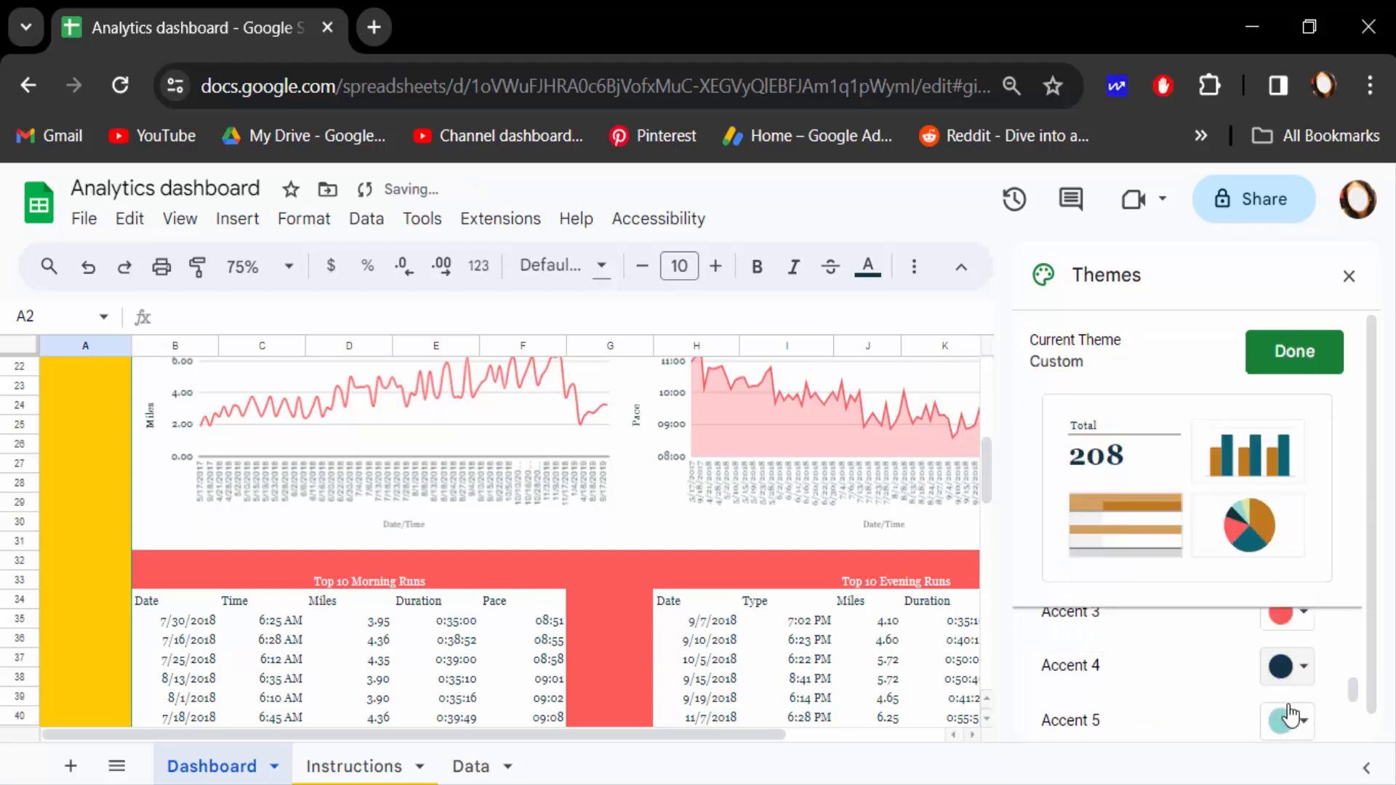
{"action": "left_click", "coordinate": [1287, 720]}
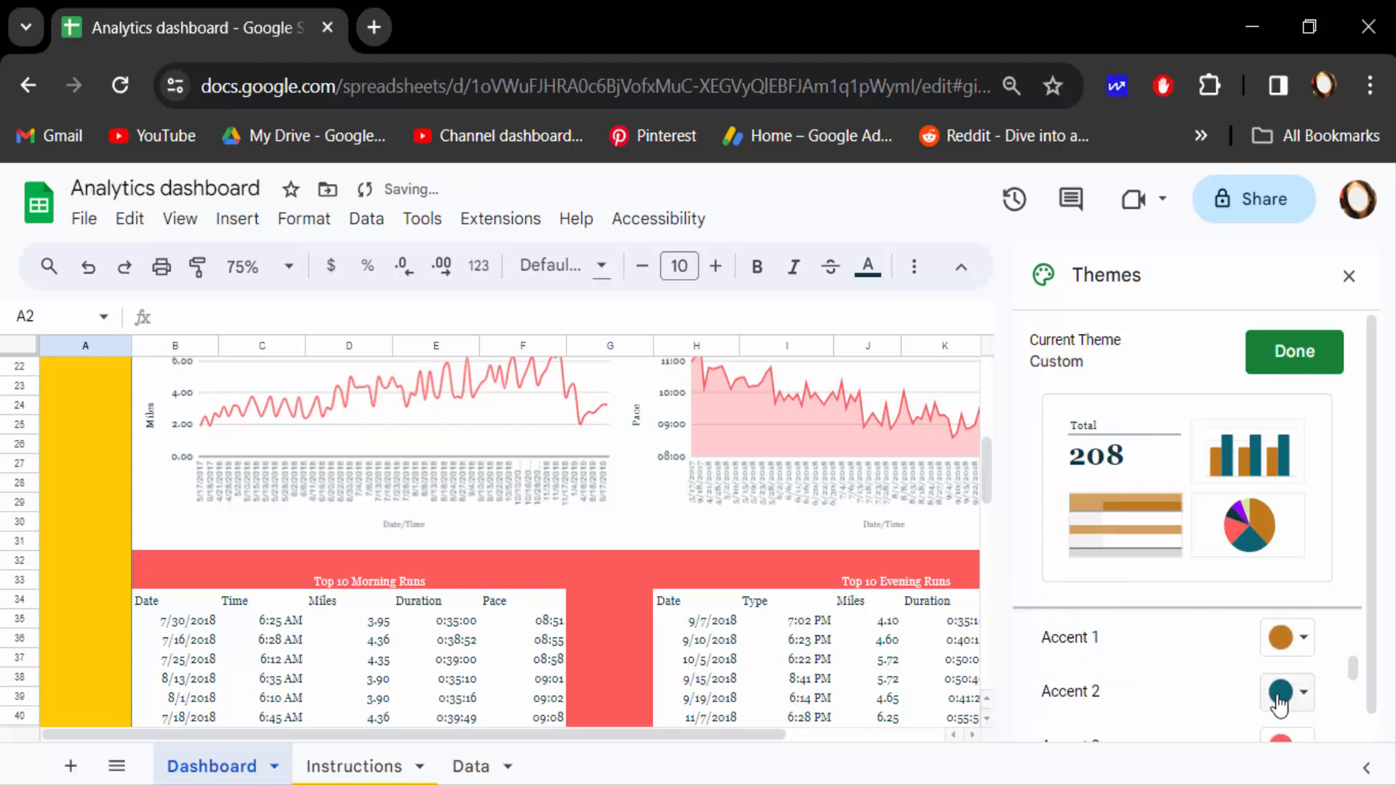
{"action": "left_click", "coordinate": [1280, 692]}
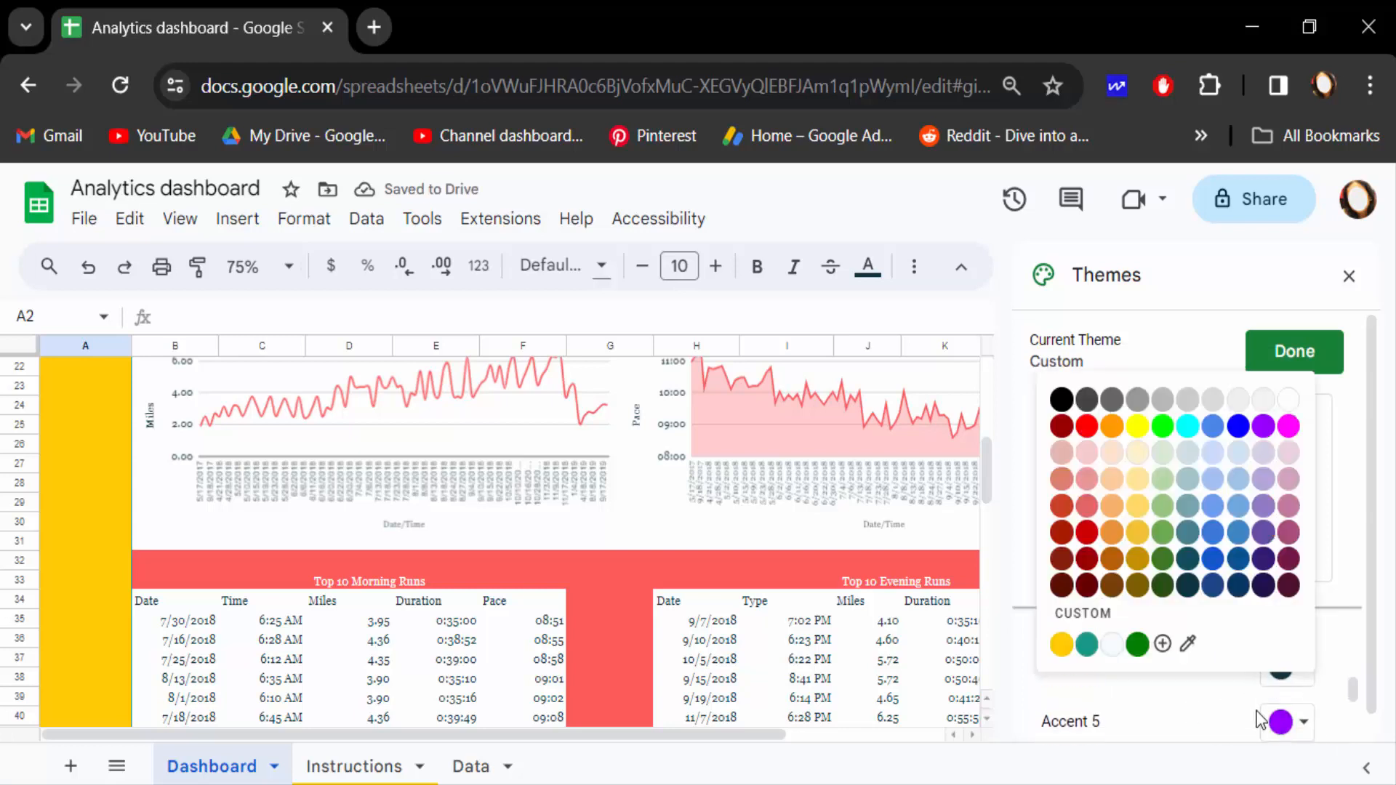
{"action": "left_click", "coordinate": [1280, 721]}
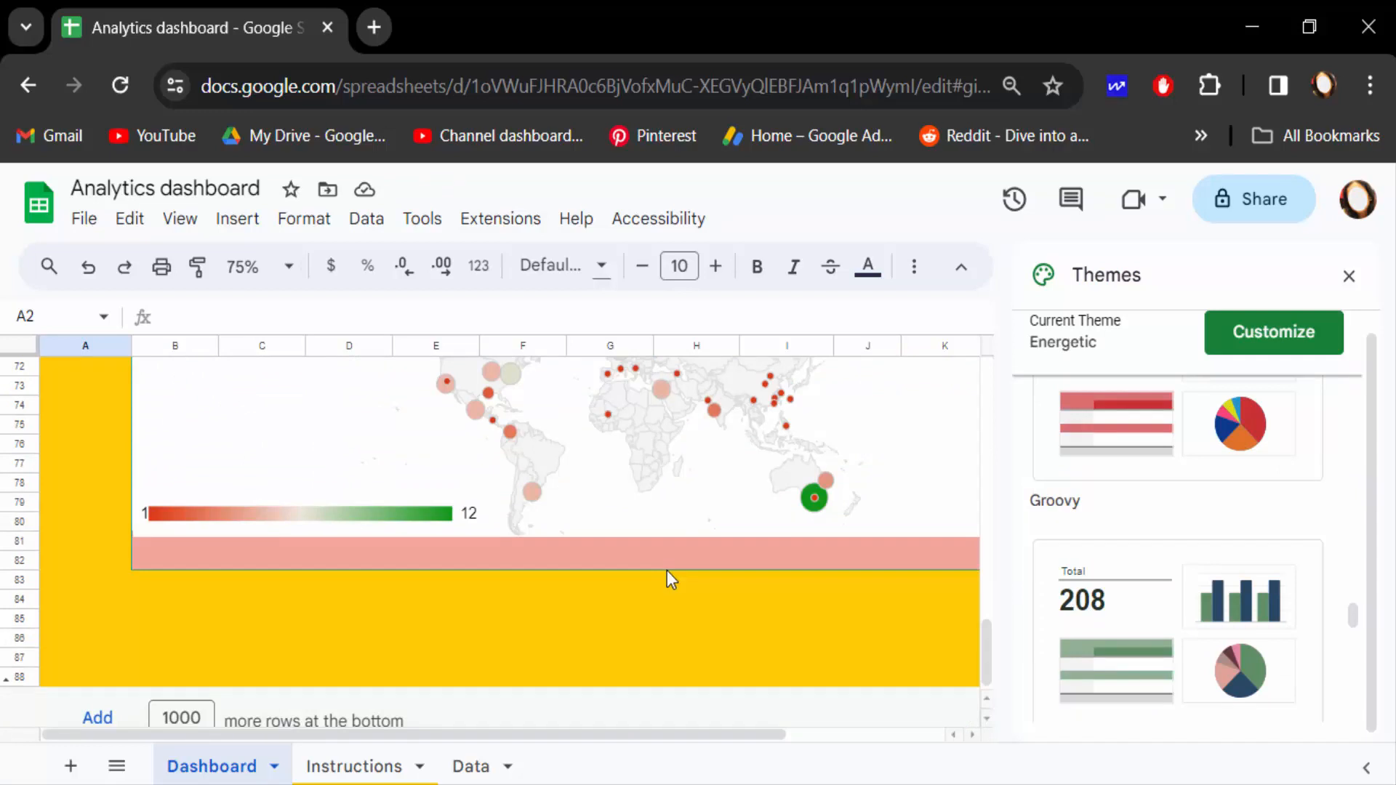
{"action": "mouse_move", "coordinate": [712, 569]}
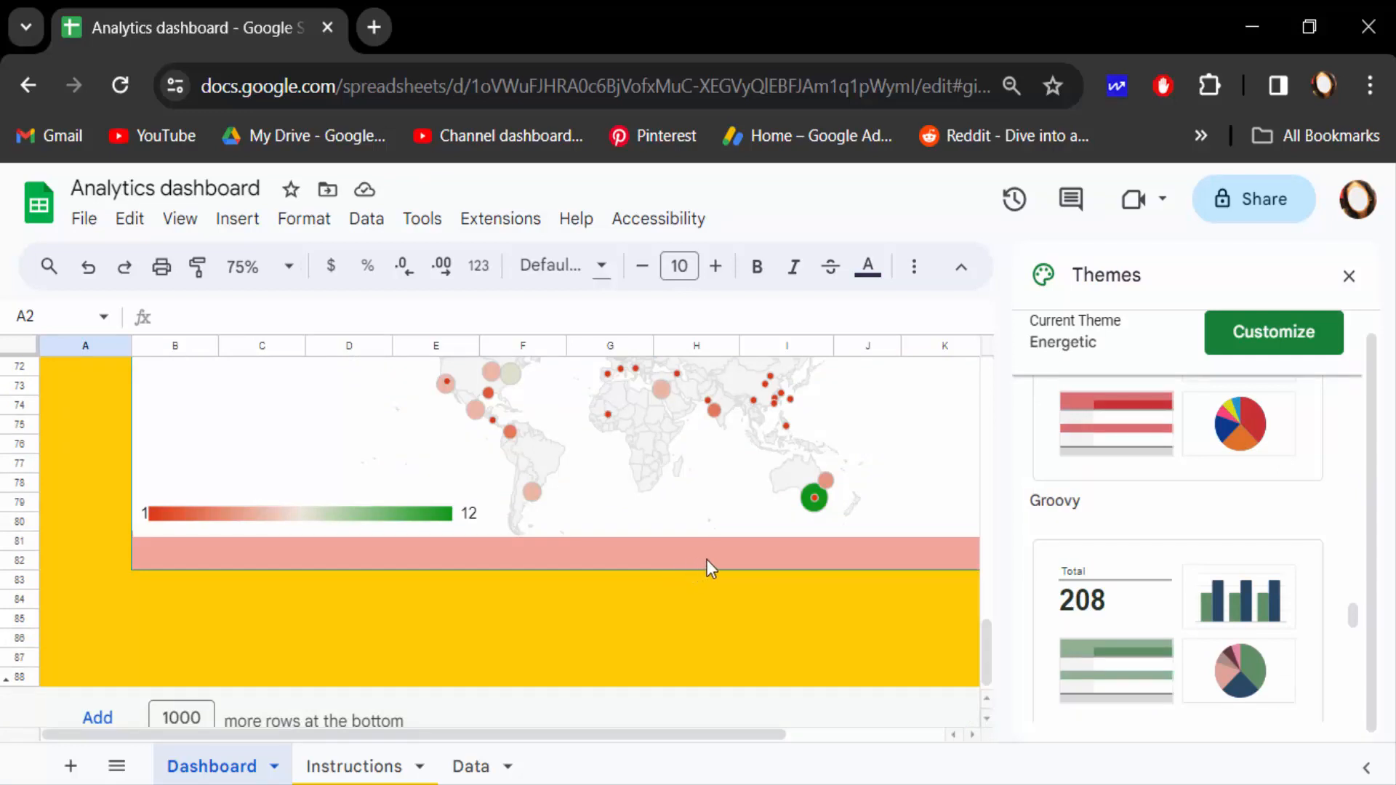
{"action": "mouse_move", "coordinate": [730, 561]}
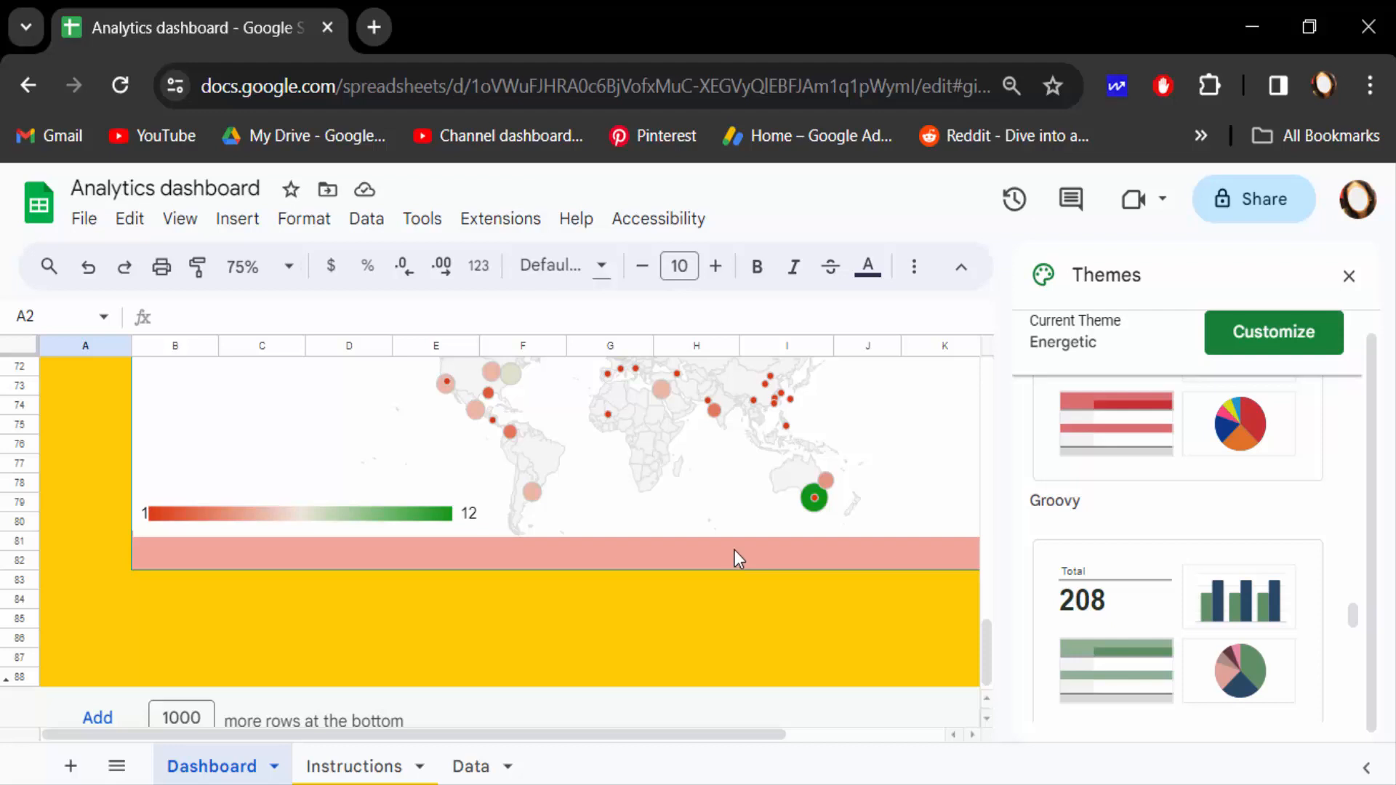
{"action": "mouse_move", "coordinate": [744, 555]}
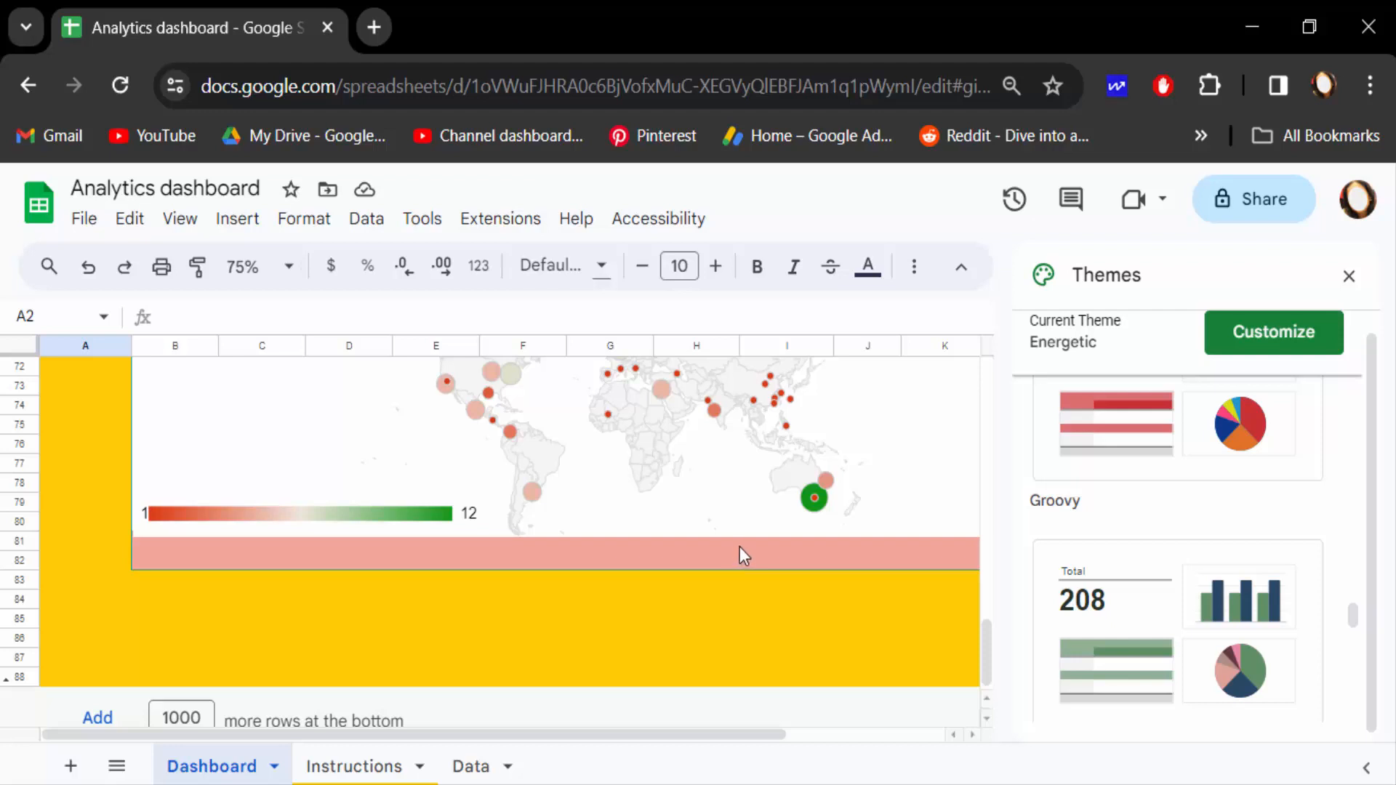